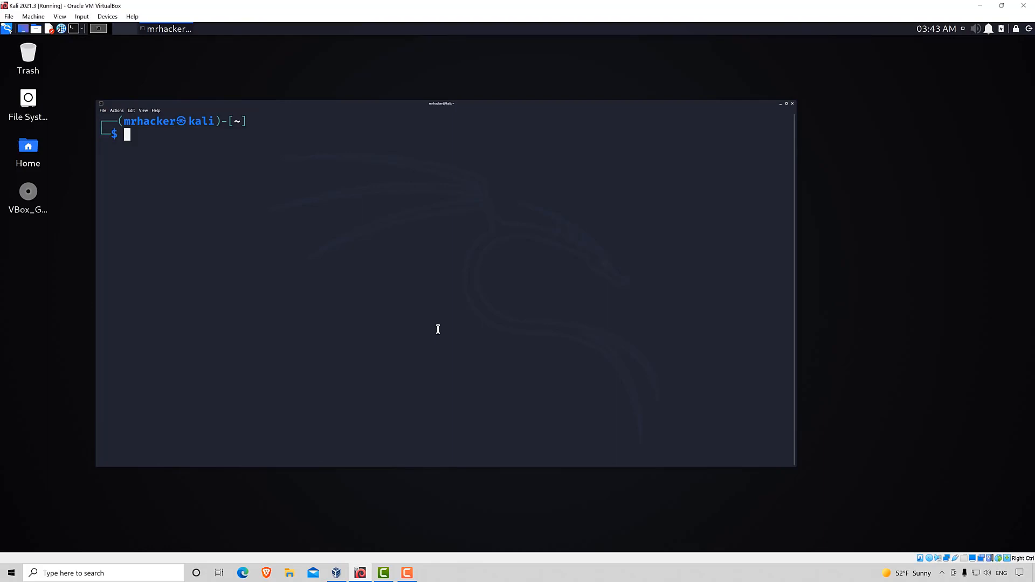
mouse_move(223, 113)
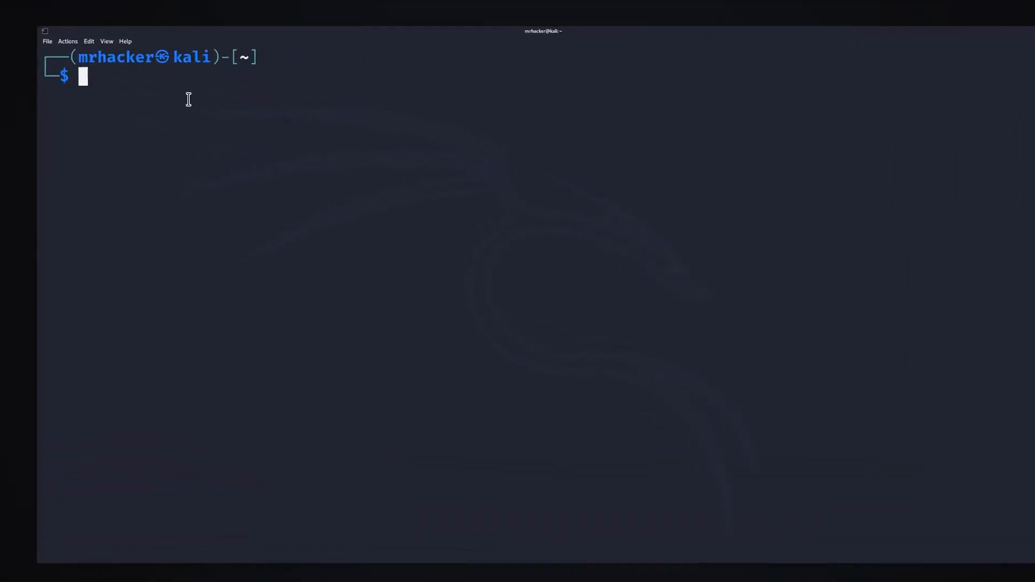
Run the sudo Tor install, which reports Tor is already the newest version
text(sudo apt update)
text(sudo apt-get install tor)
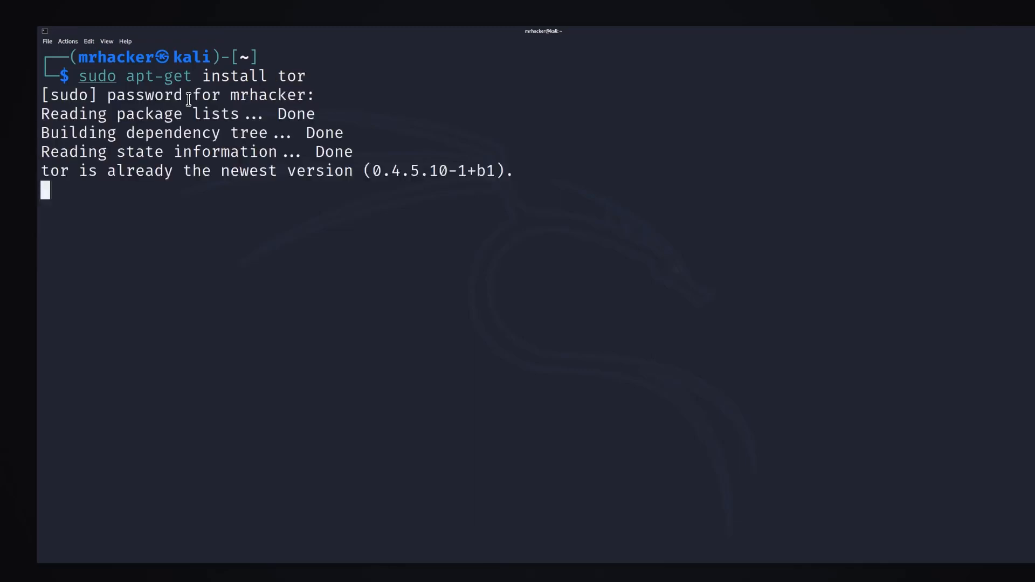
key(Return)
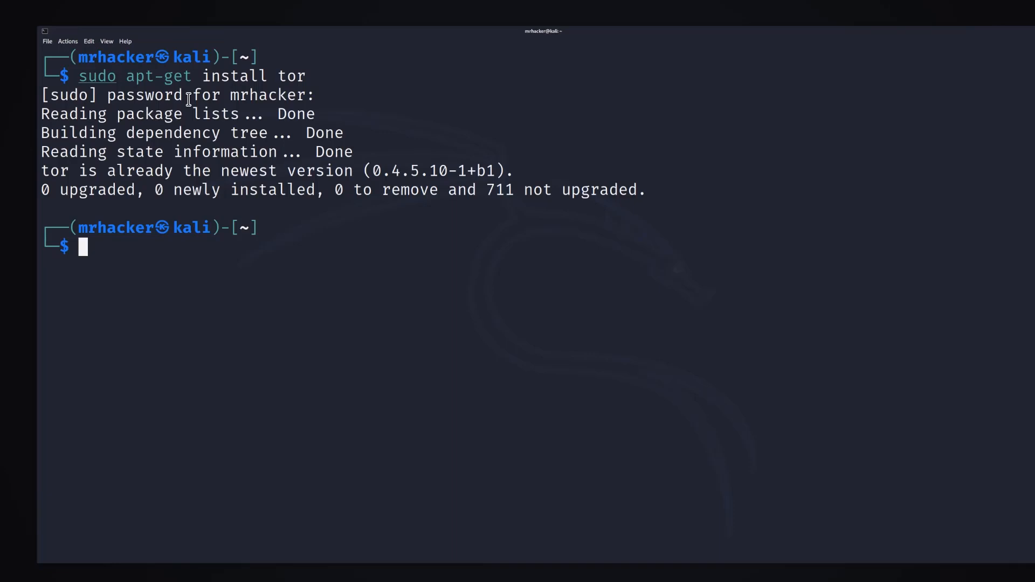
Start the Tor service, authorize it, and check its status shows active
text(service tor start)
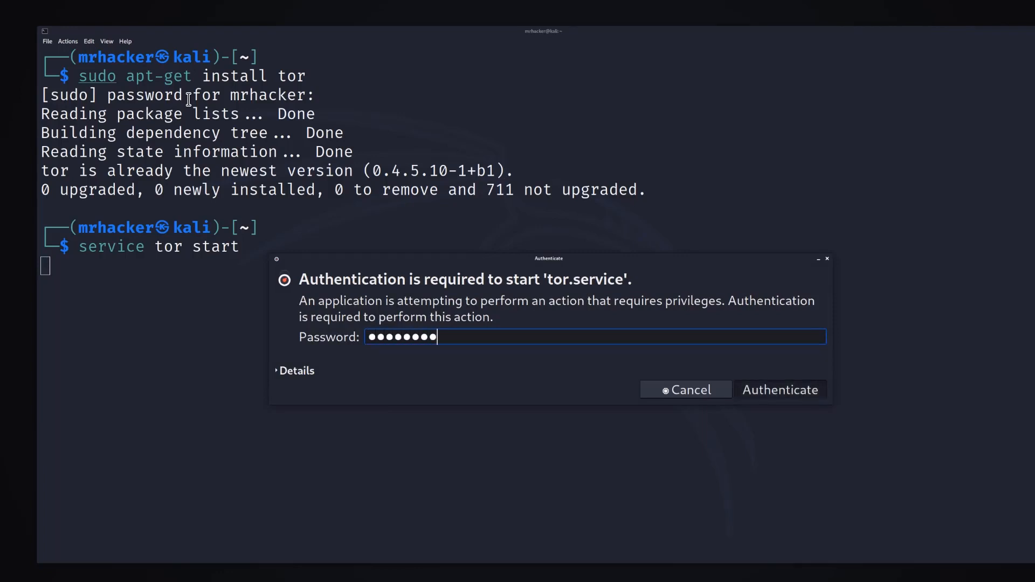
click(779, 389)
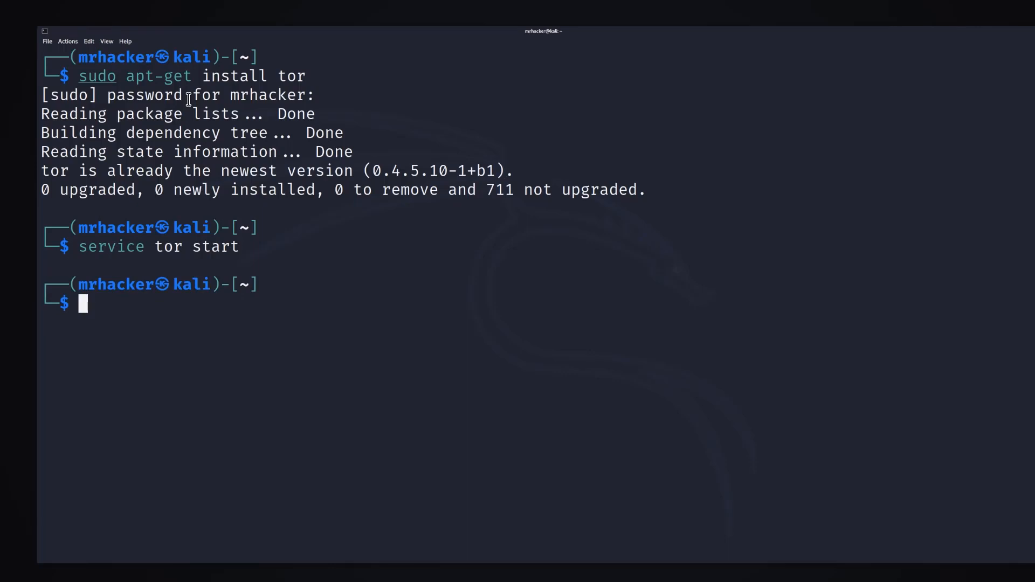
text(service tor start)
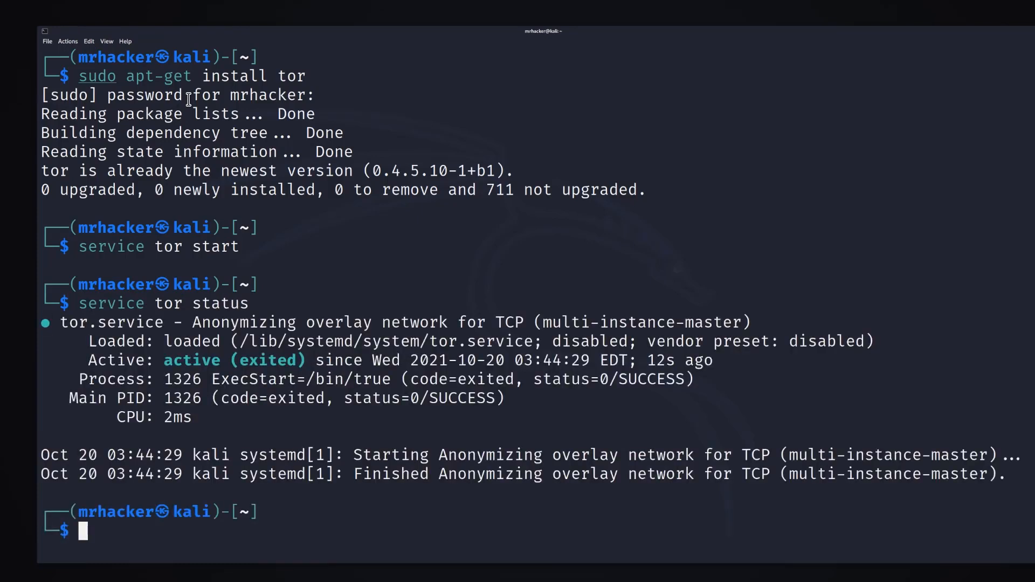
mouse_move(174, 376)
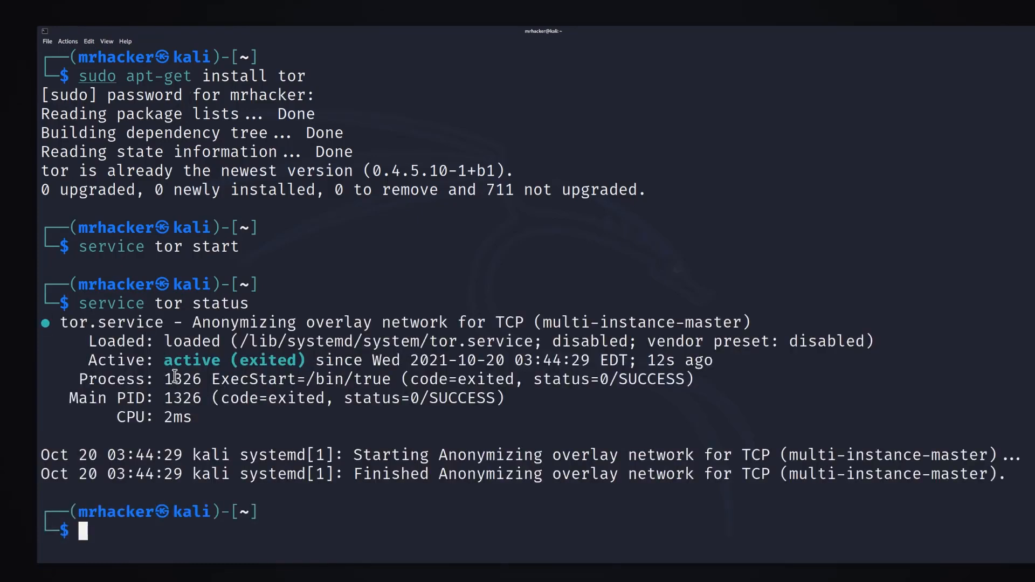
Recall the previous command, edit it to proxychains, and clear the screen
double_click(191, 360)
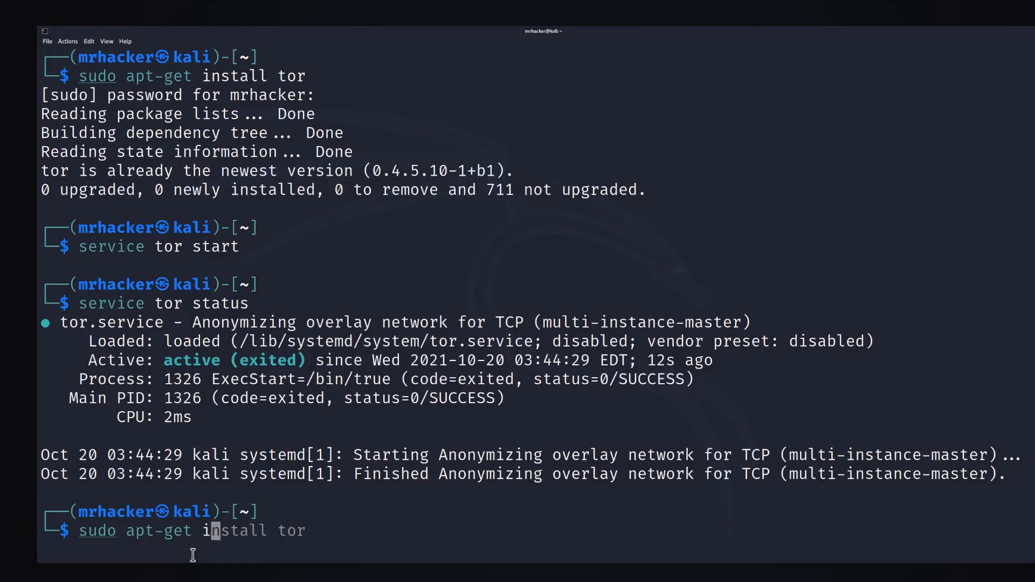
text(proxychains)
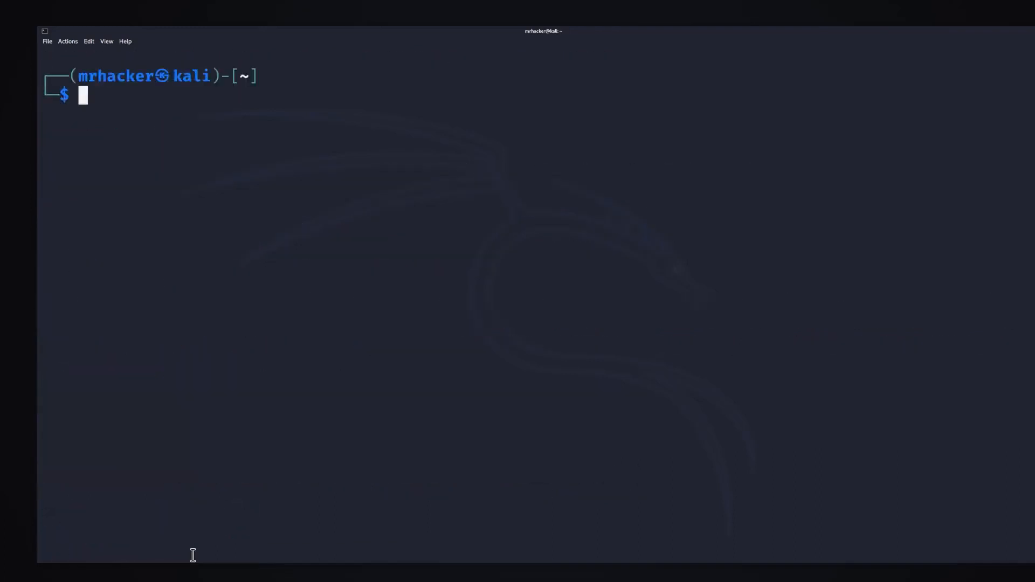
Edit /etc/proxychains.conf in nano to use dynamic_chain with socks4 and socks5 127.0.0.1 9050
text(sudo apt-get install proxychains)
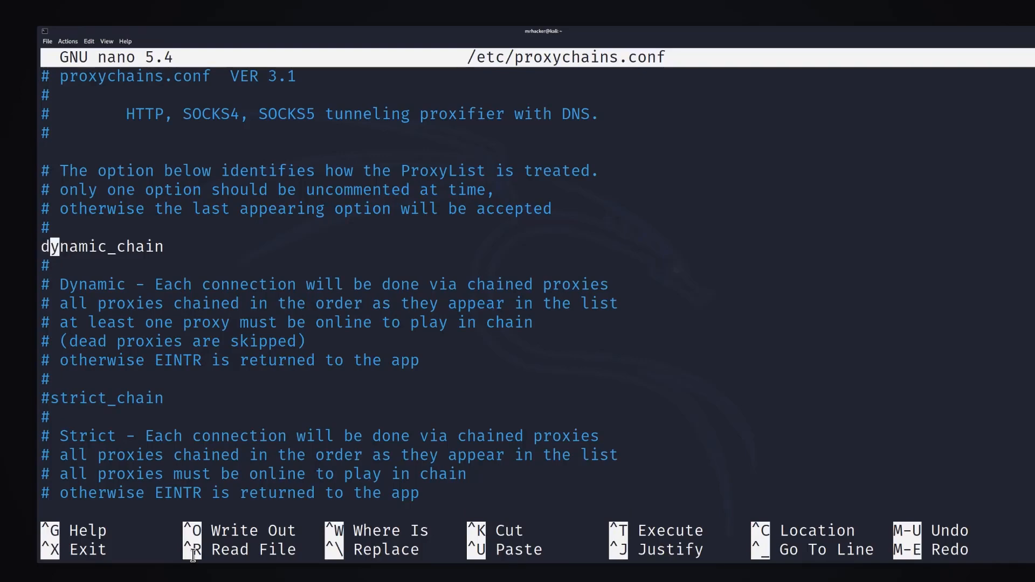
scroll(down, 3)
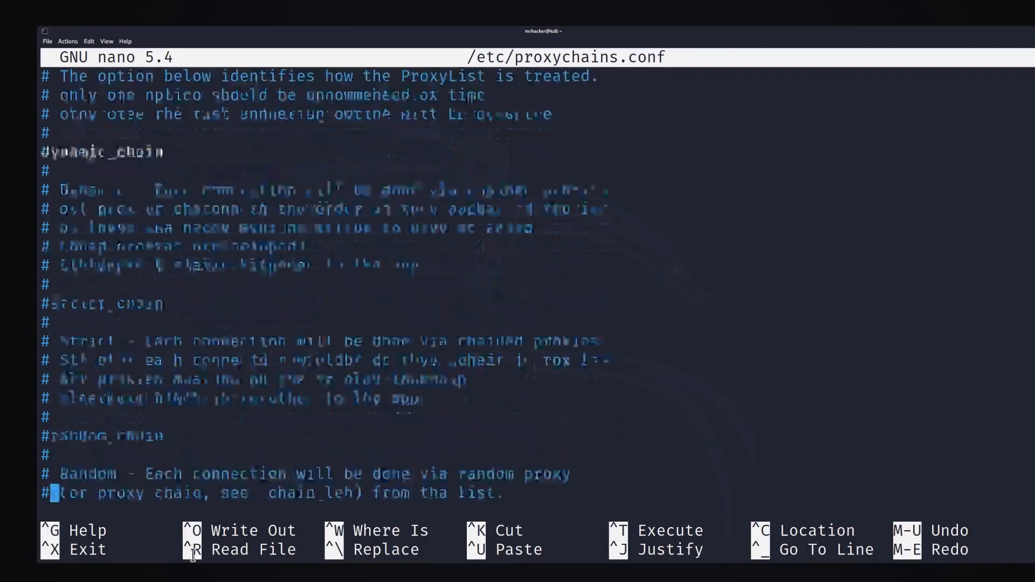
scroll(down, 3)
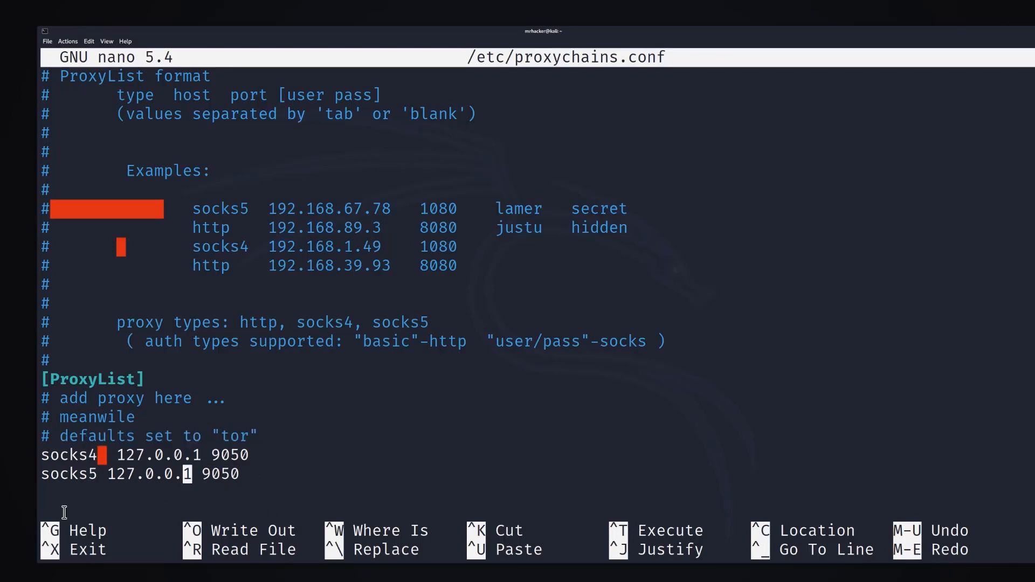
mouse_move(277, 462)
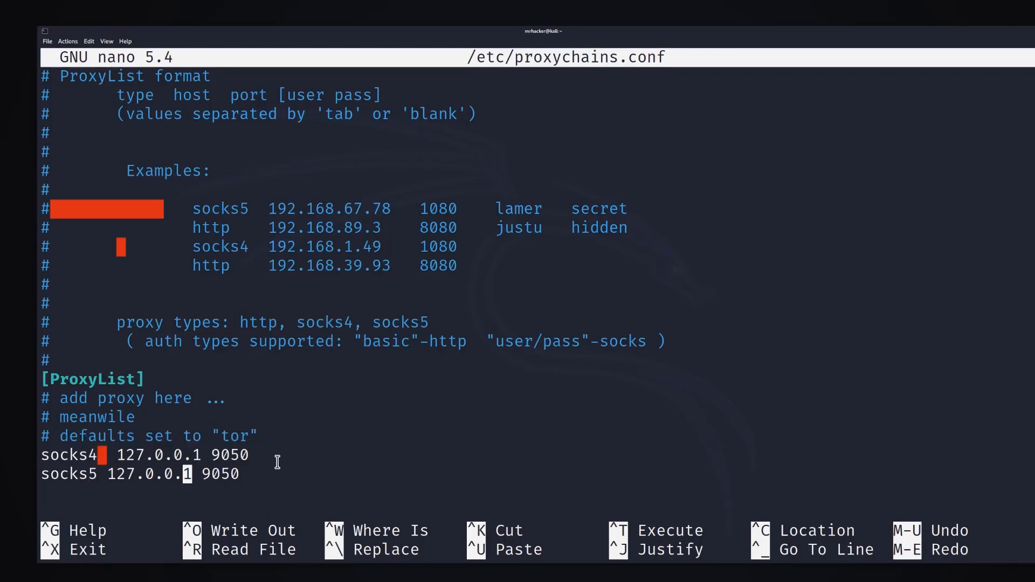
mouse_move(54, 481)
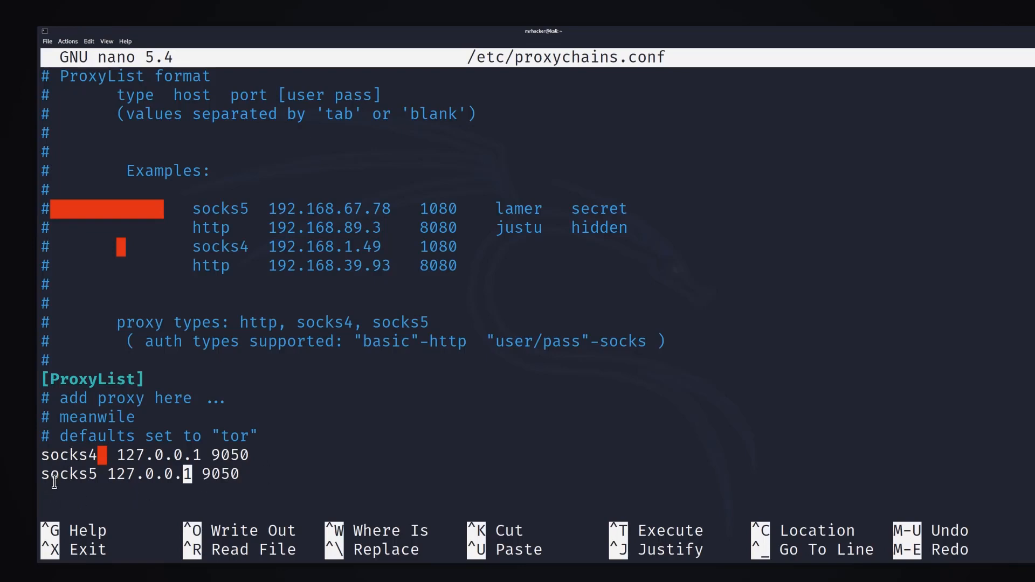
drag(106, 474, 240, 475)
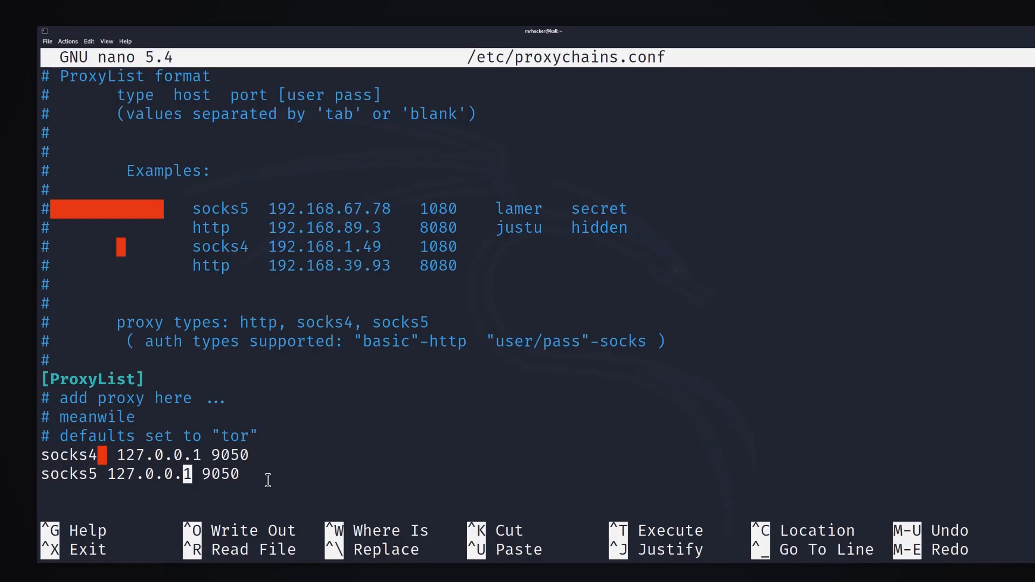
Save proxychains.conf and exit nano back to the prompt
key(ctrl+o)
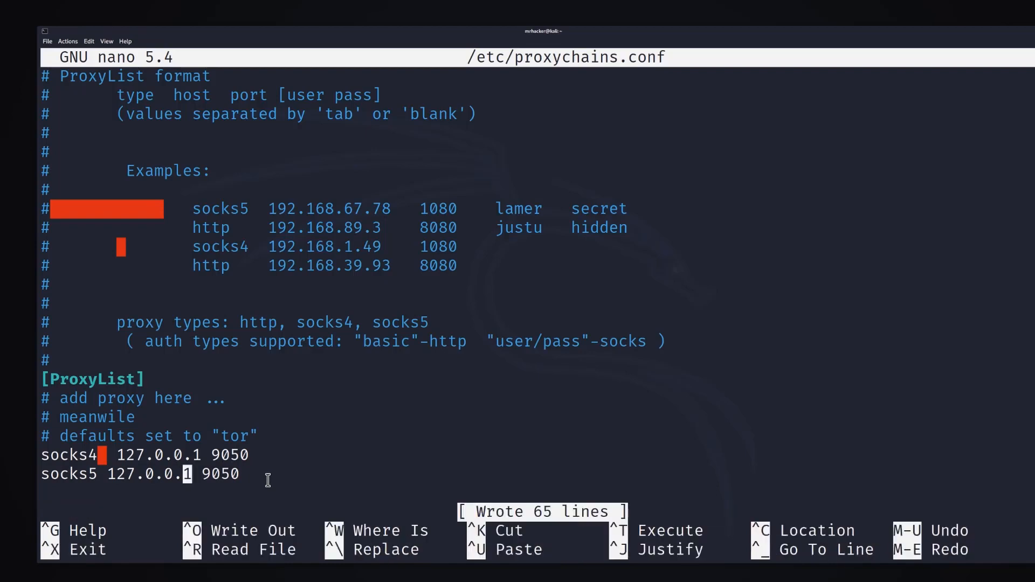
key(ctrl+x)
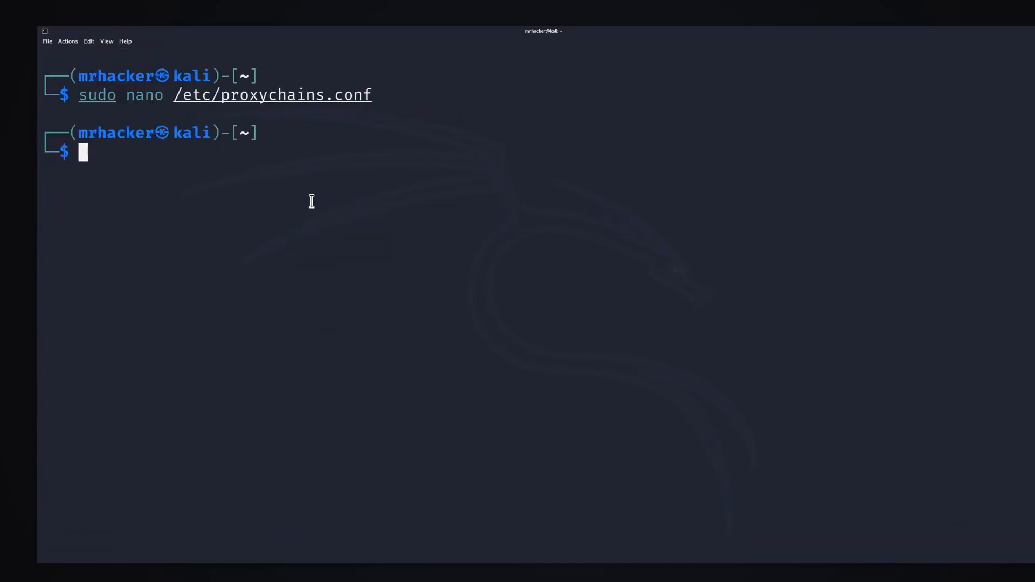
Replace the previous command with proxychains nmap nmap.org -F for a fast proxied scan
double_click(96, 95)
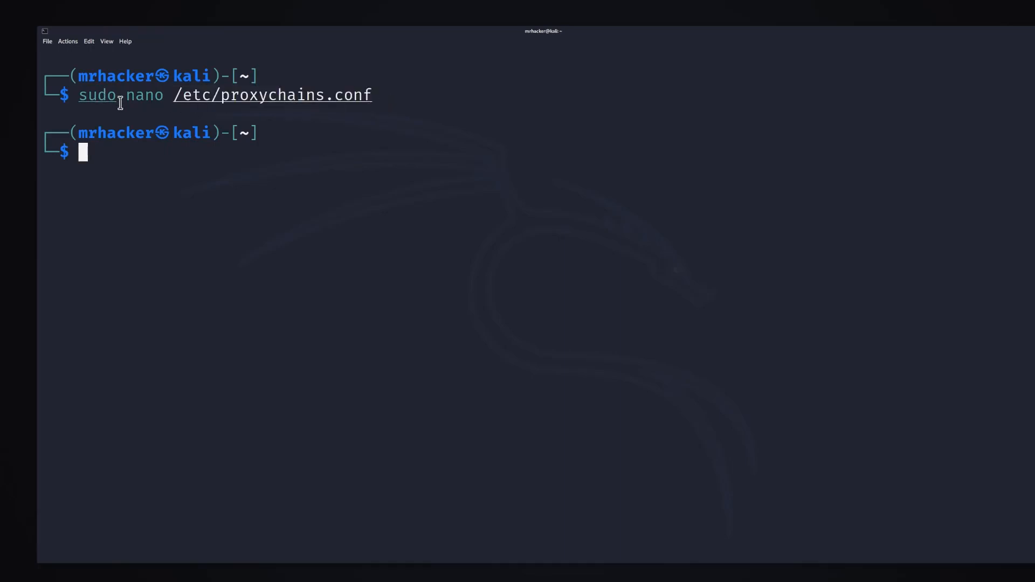
double_click(96, 95)
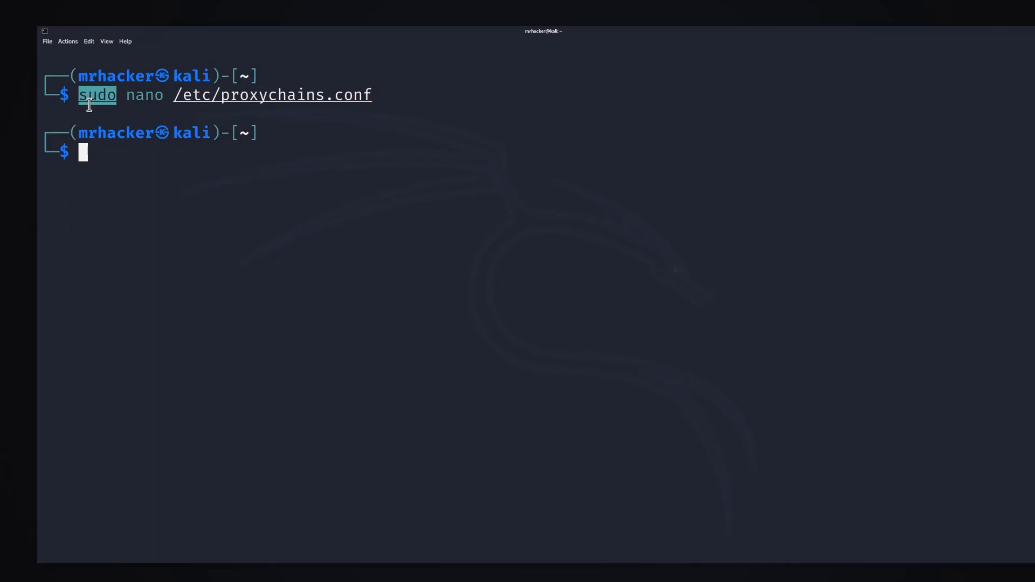
mouse_move(206, 162)
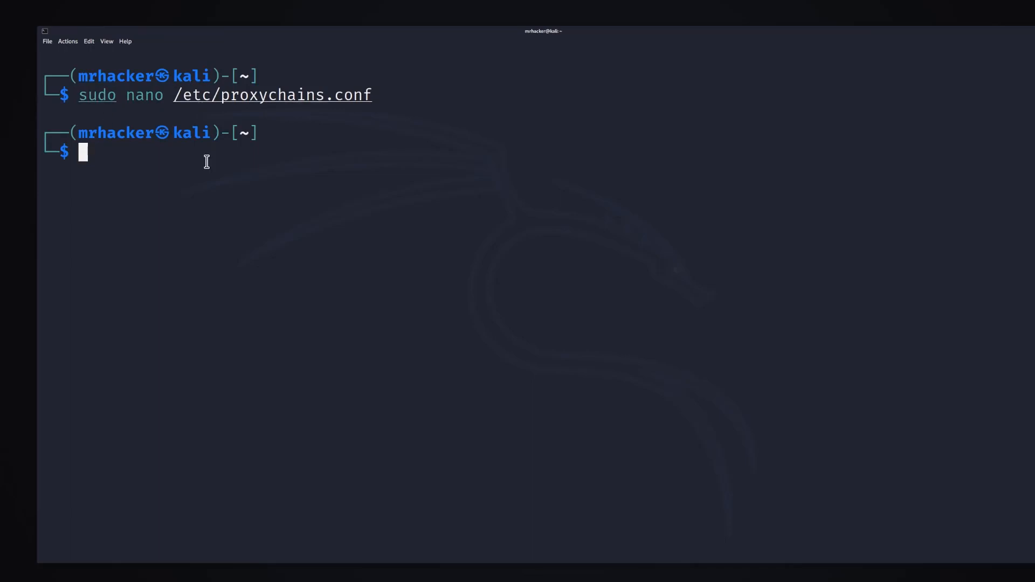
text(proxychains nmap nmap.org -F)
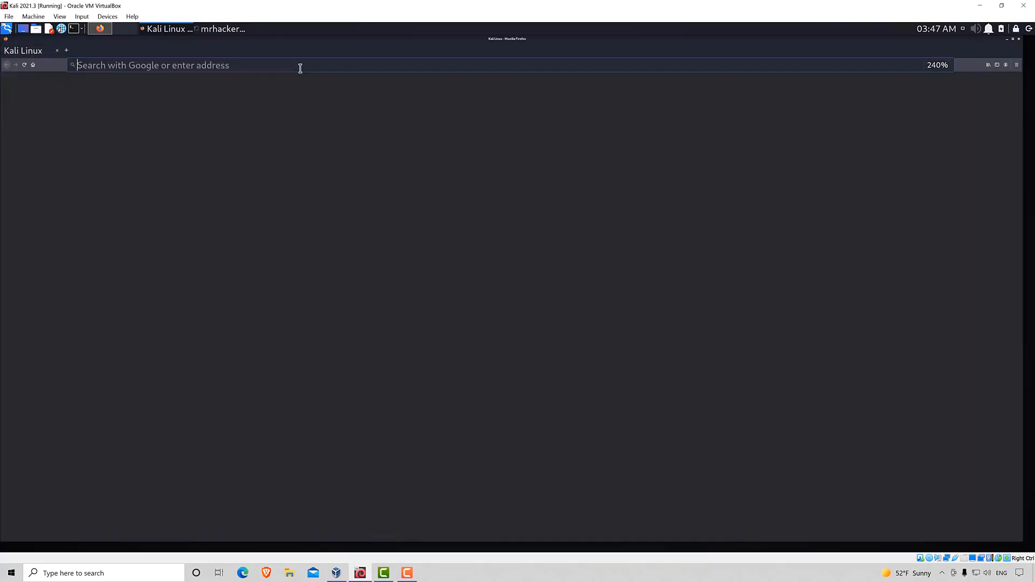
Navigate Firefox to google.com
text(google.com)
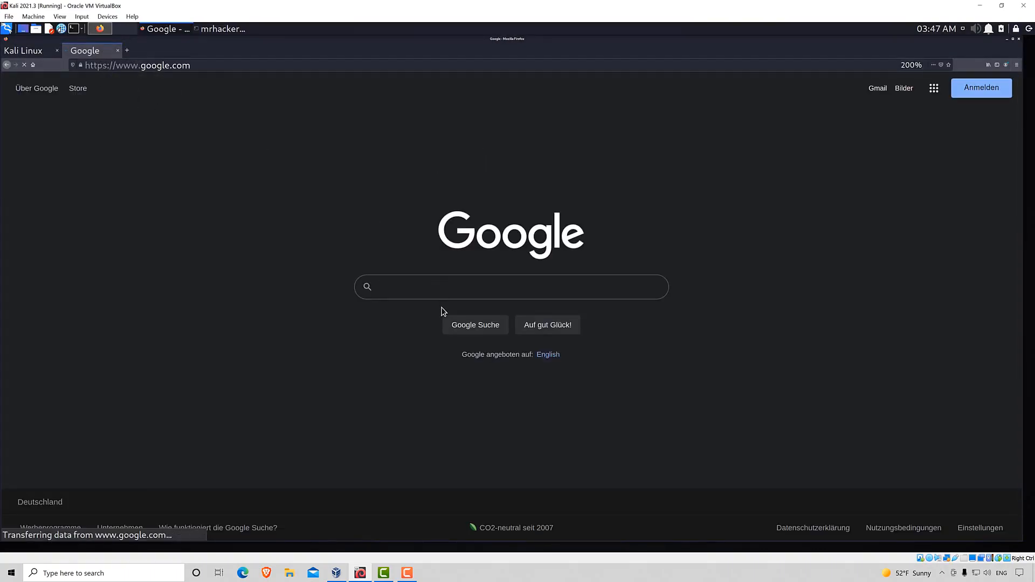
Search Google for "what is my ip" to see the masked Tor IP
text(what is my)
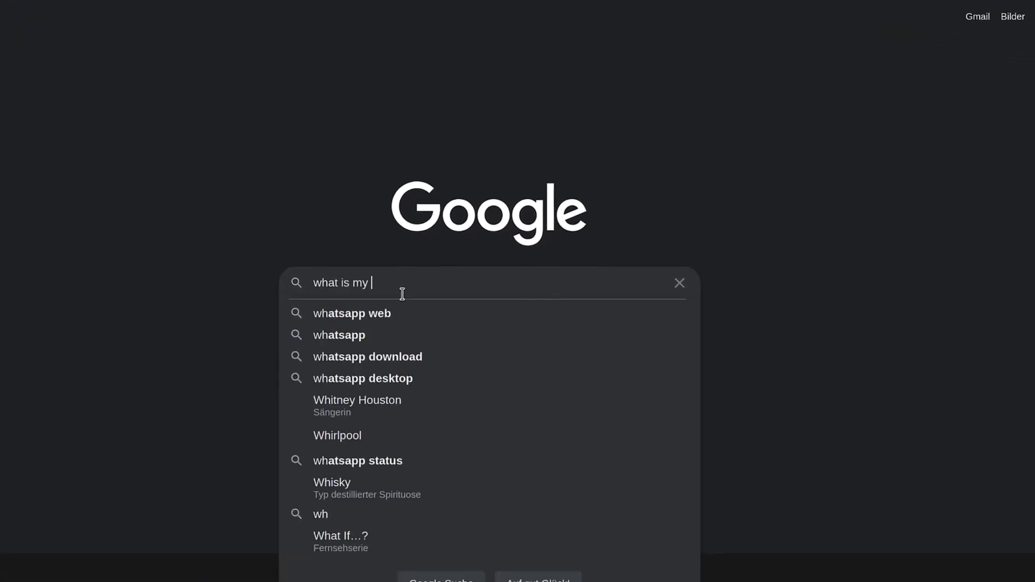
text(ip)
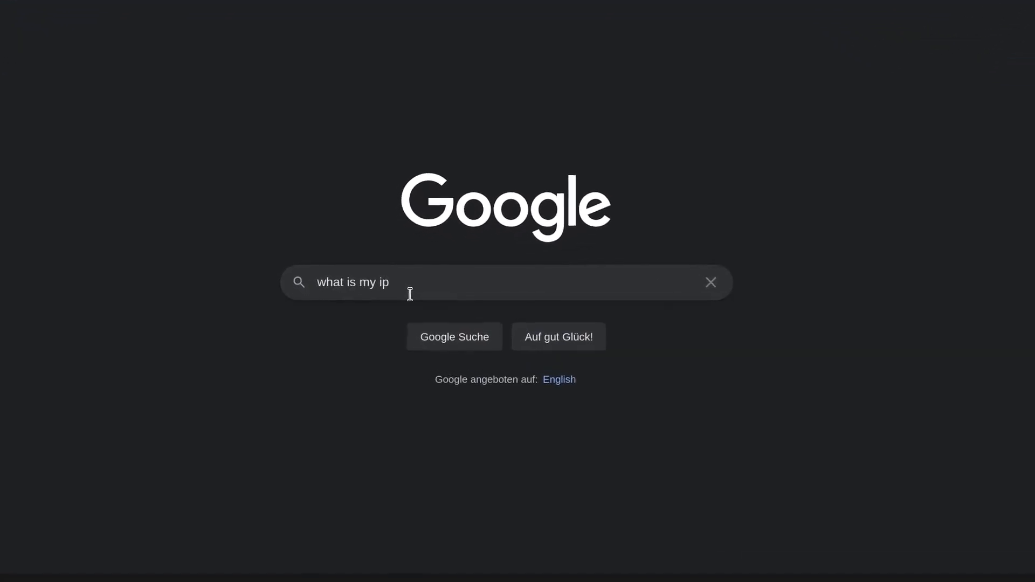
key(Enter)
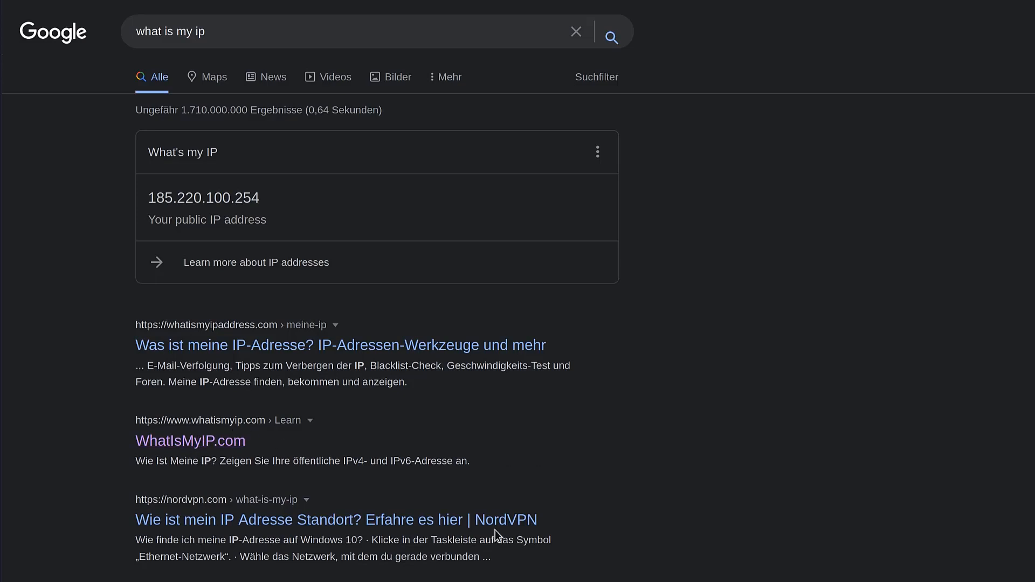
mouse_move(306, 477)
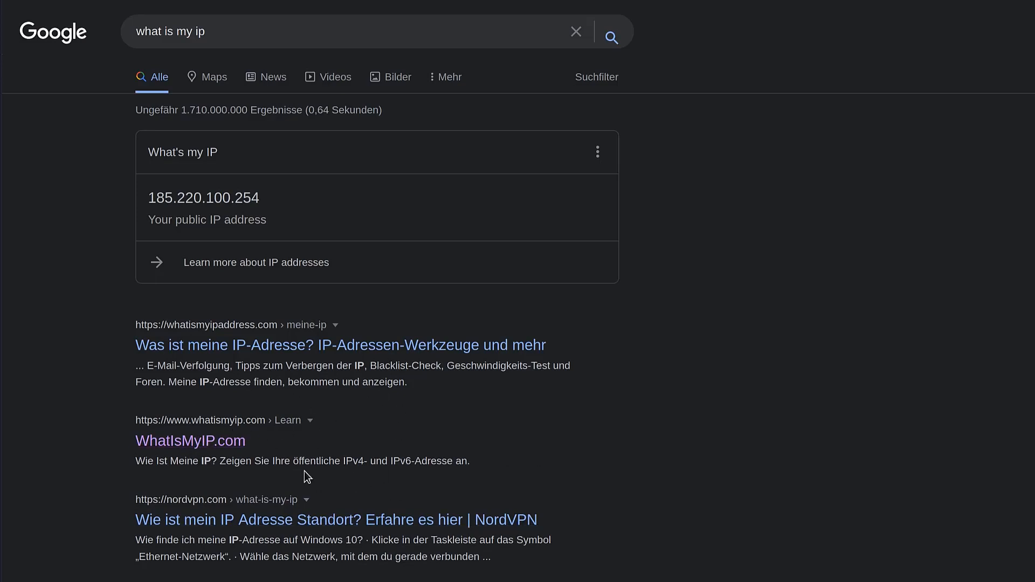
mouse_move(190, 440)
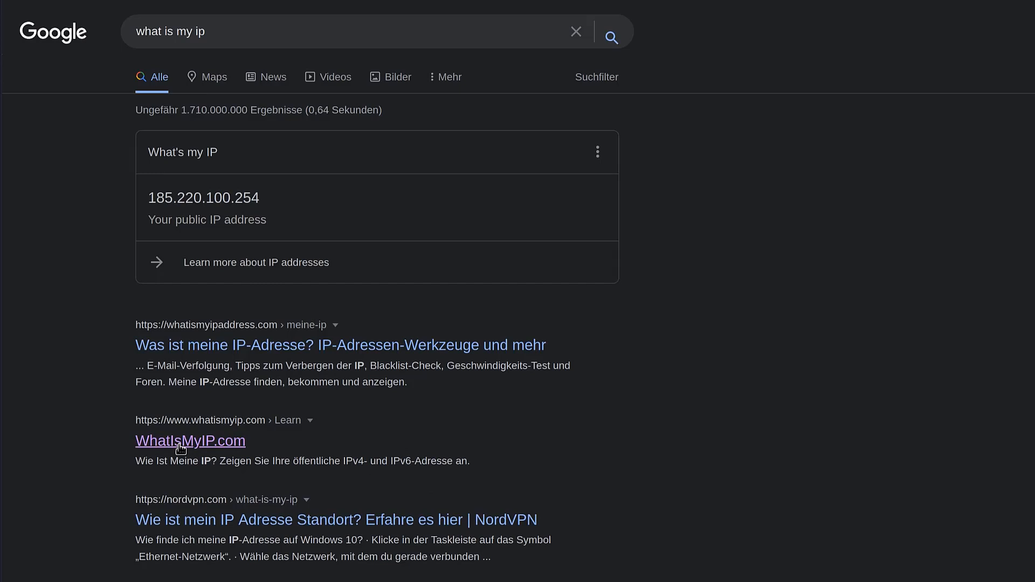
mouse_move(254, 446)
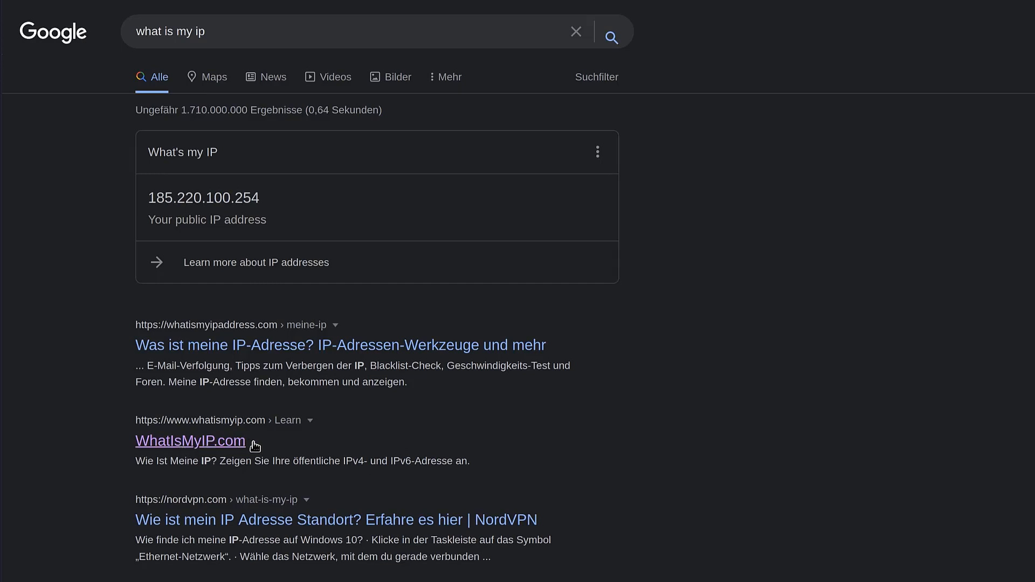
click(190, 440)
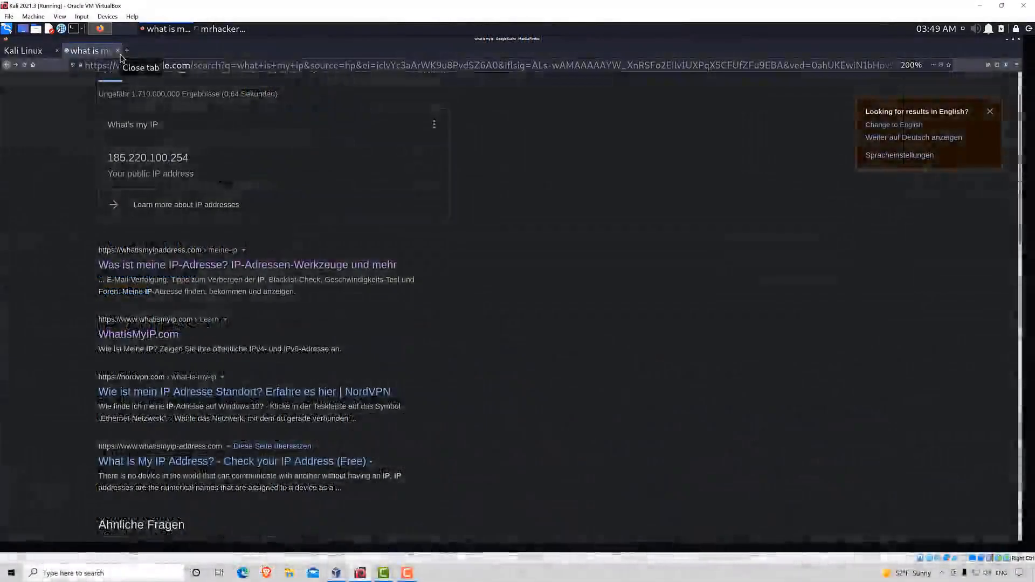
double_click(147, 158)
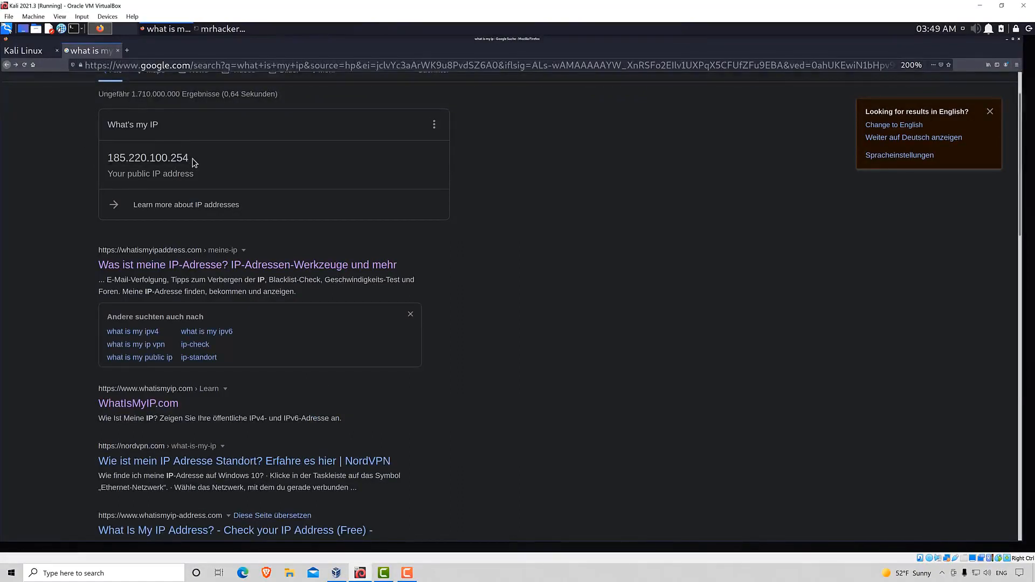
double_click(148, 157)
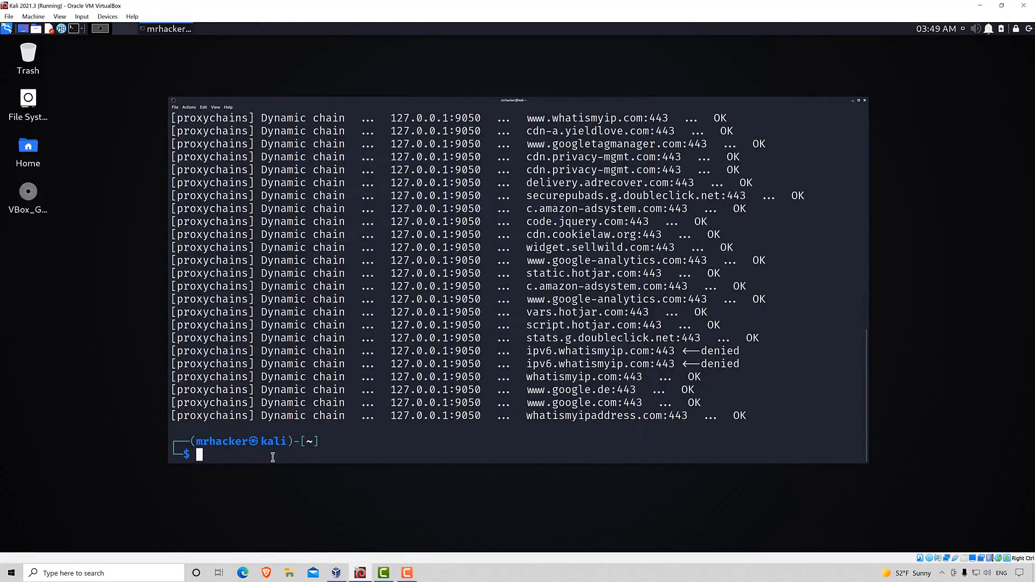
Close Firefox and return to the terminal showing proxychains firefox logged via 127.0.0.1:9050
click(859, 100)
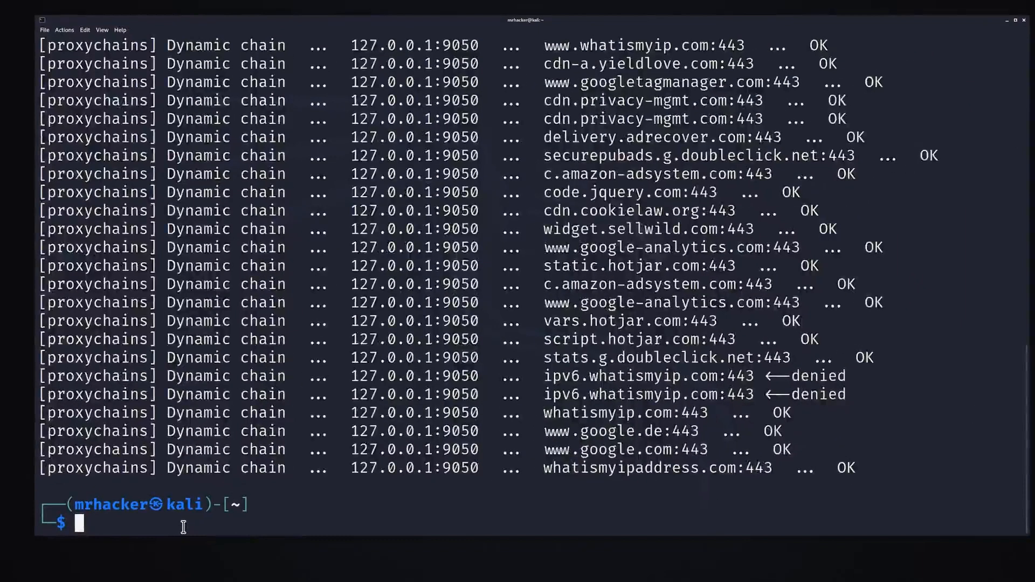
text(proxychains firefox)
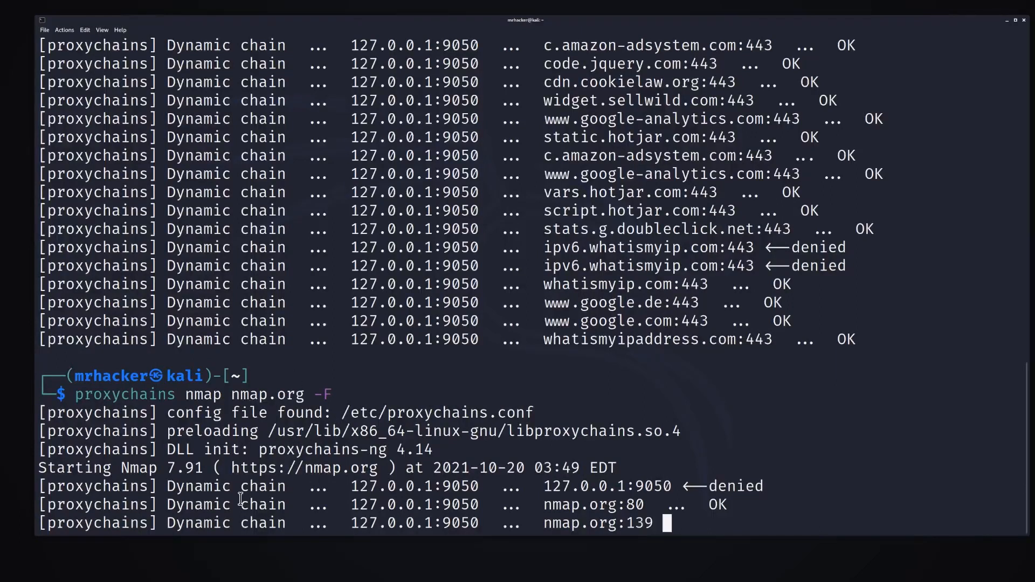
mouse_move(339, 463)
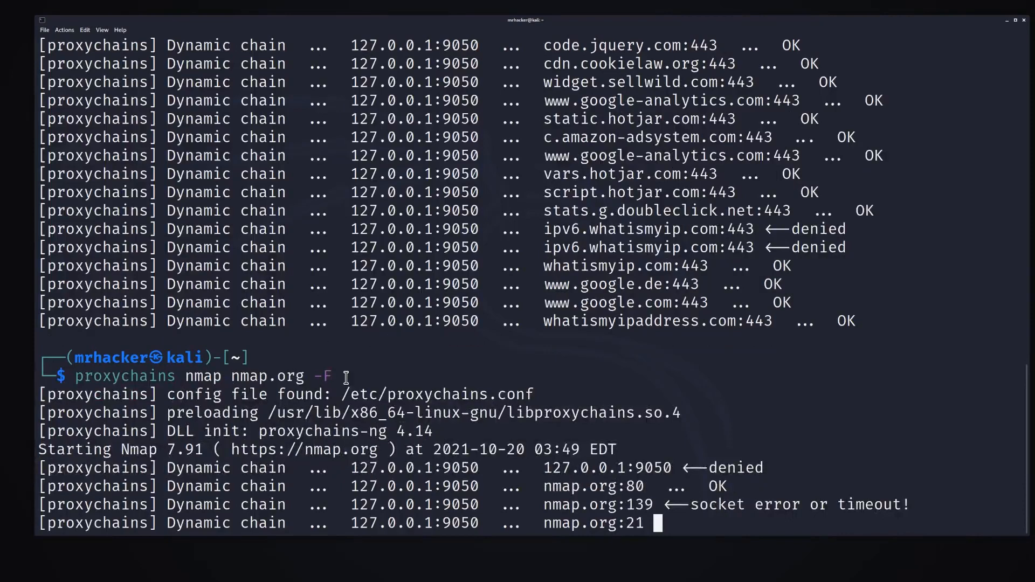
mouse_move(538, 494)
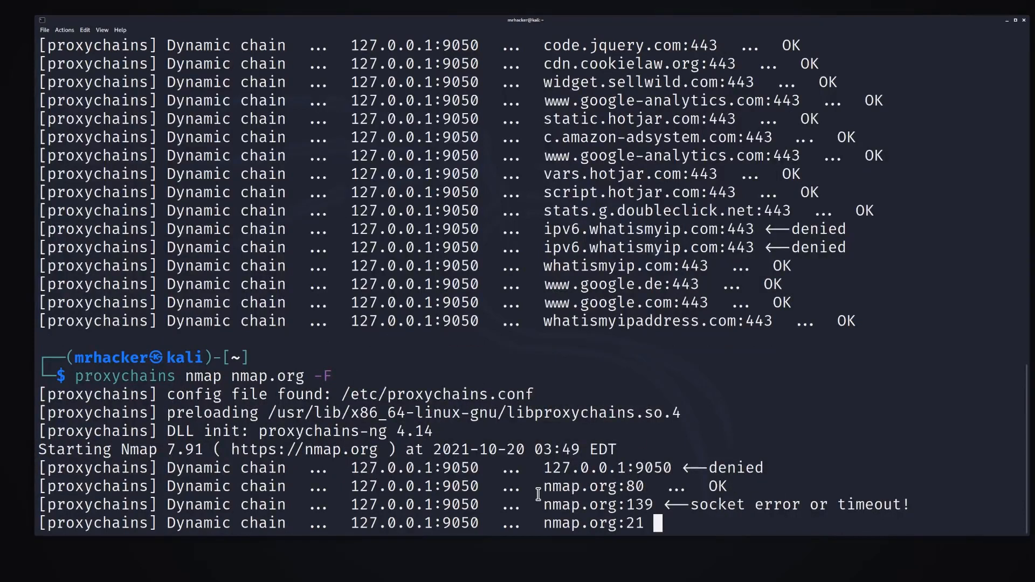
Highlight the proxied nmap scan output reaching nmap.org through 127.0.0.1:9050
double_click(634, 487)
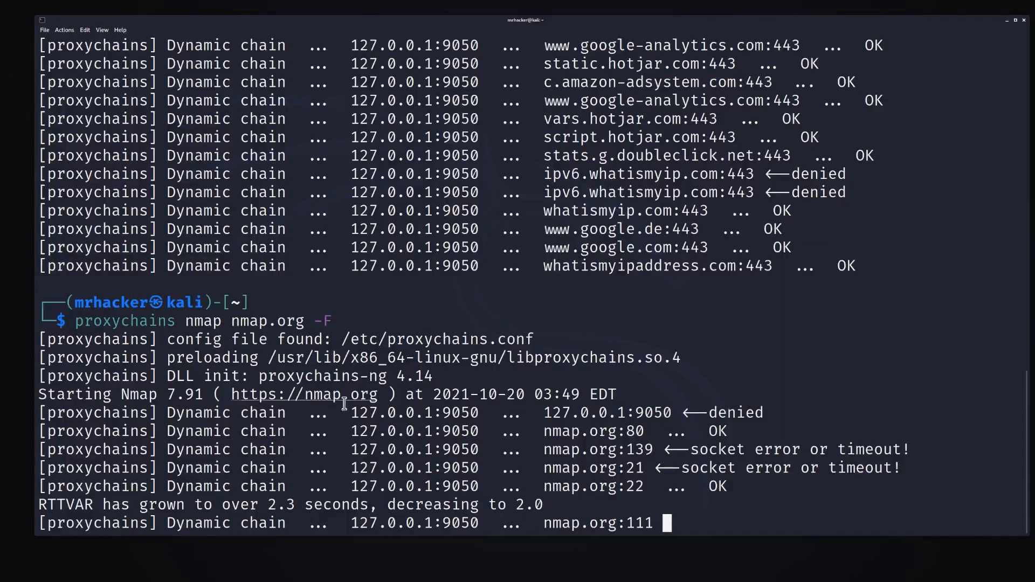
mouse_move(317, 335)
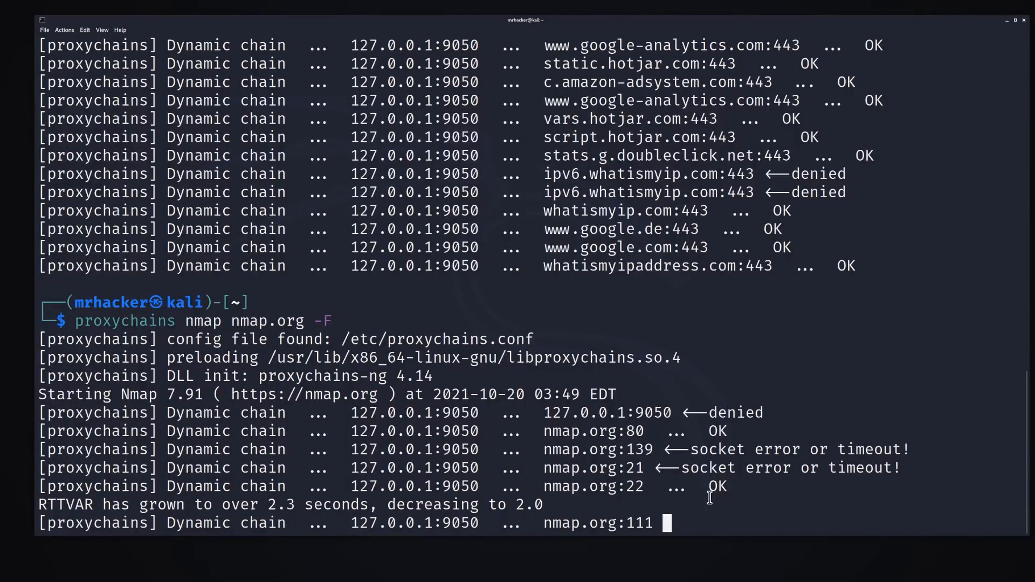
drag(432, 487, 726, 486)
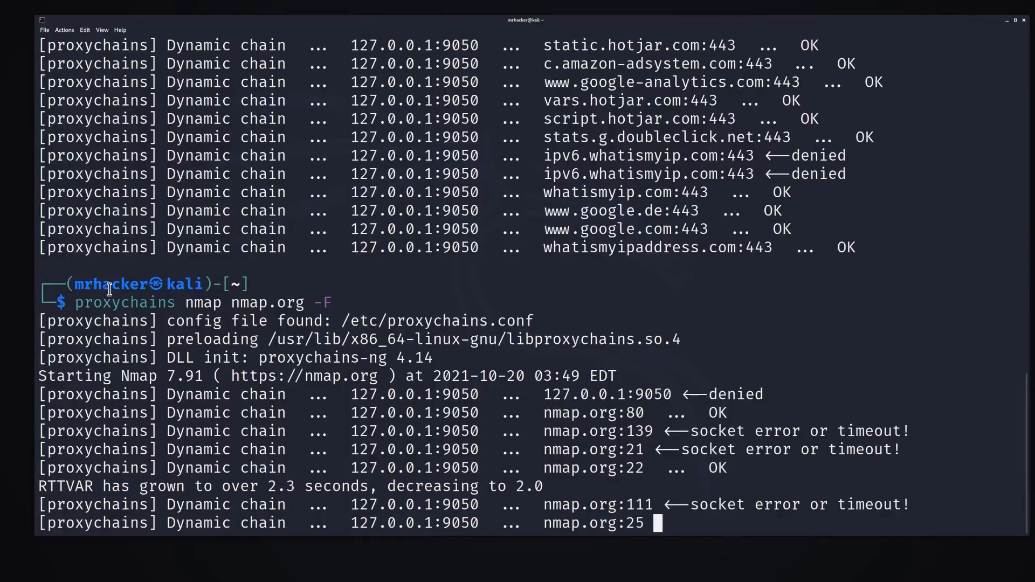
mouse_move(165, 309)
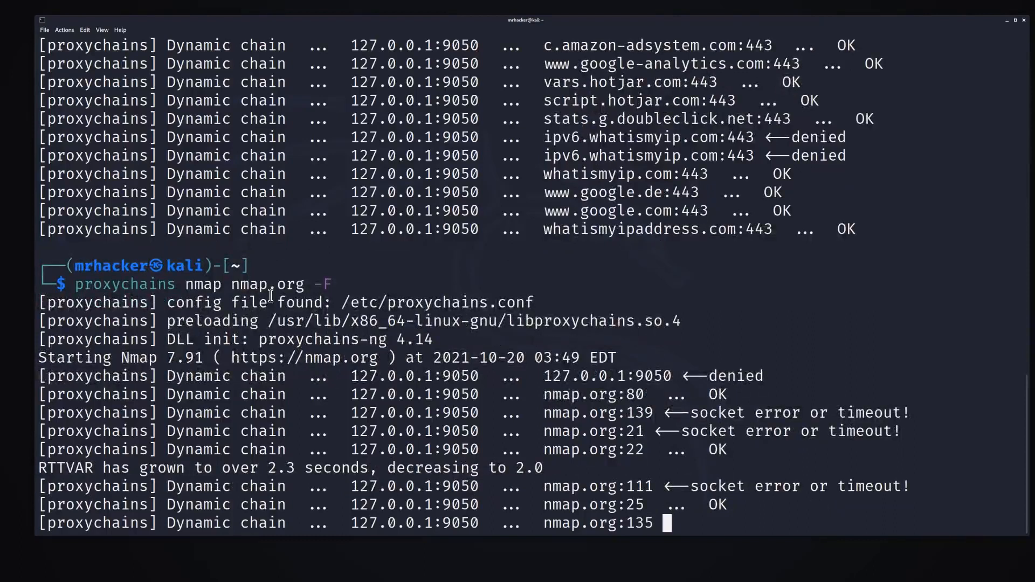
mouse_move(202, 285)
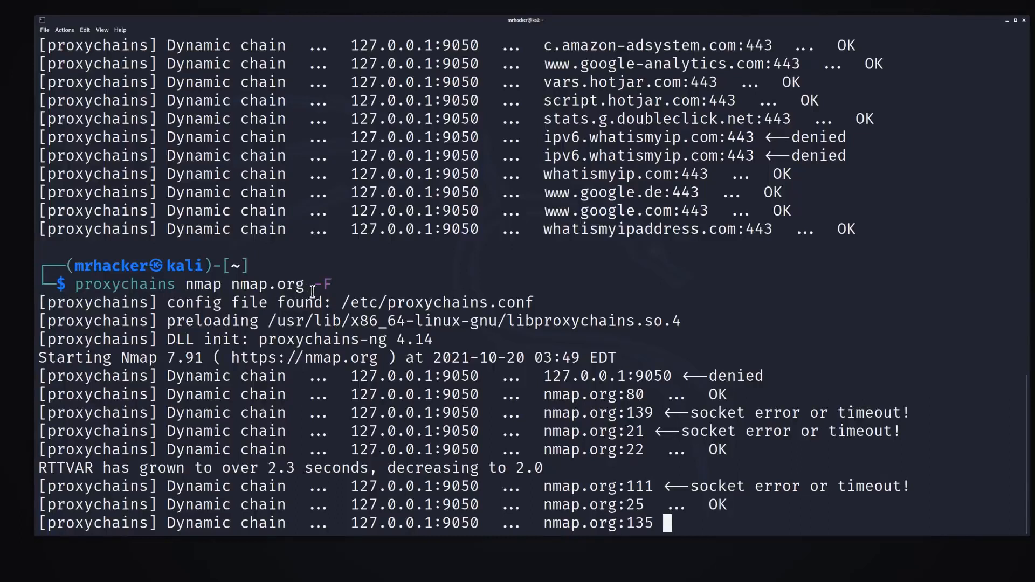
Highlight port results as the proxied scan advances through ports 111, 25, 135 and 23
double_click(269, 283)
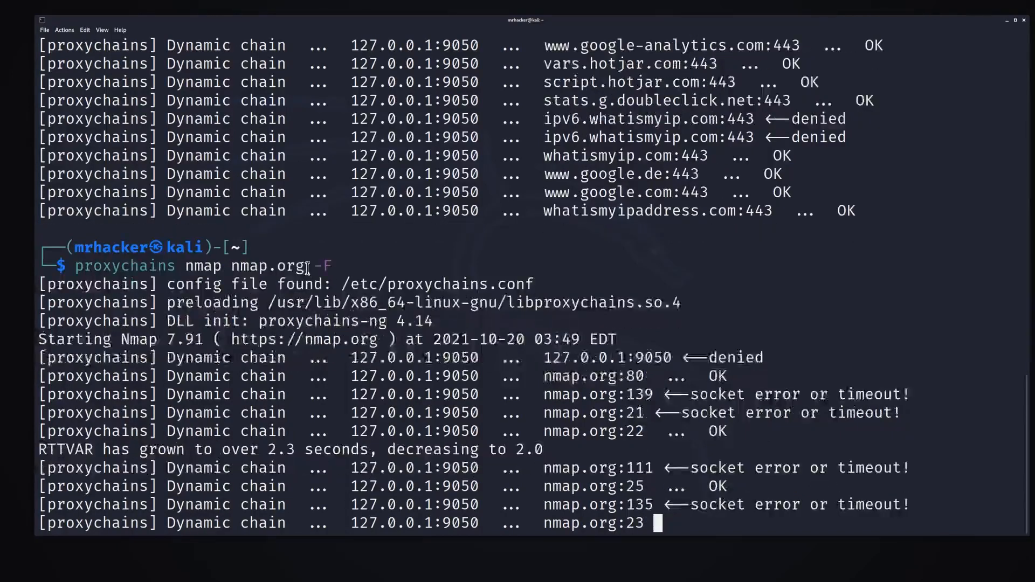
double_click(267, 265)
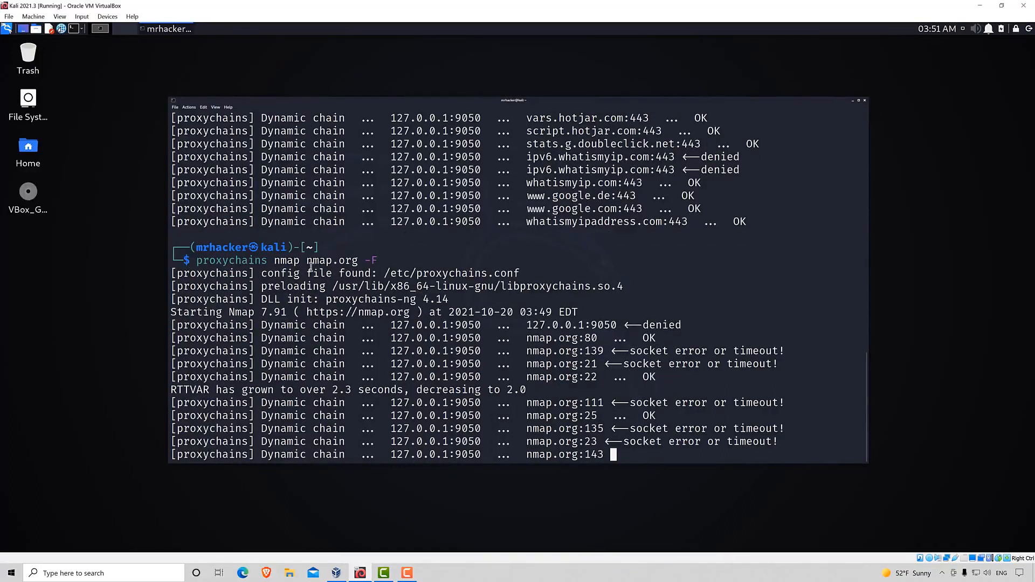
mouse_move(550, 265)
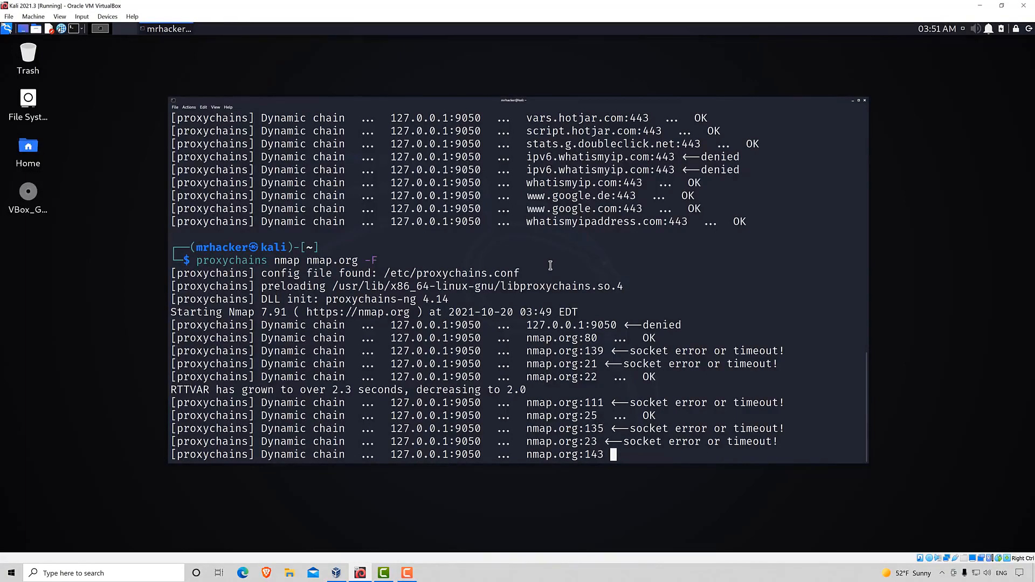